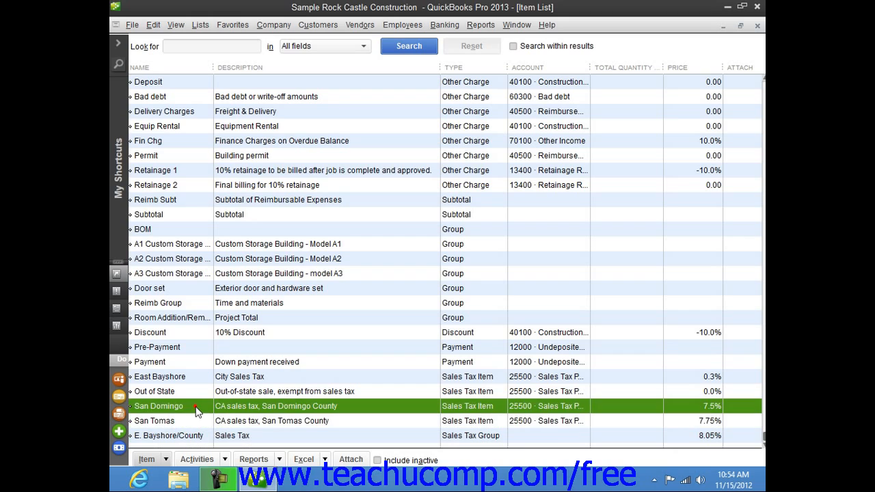
mouse_move(200, 424)
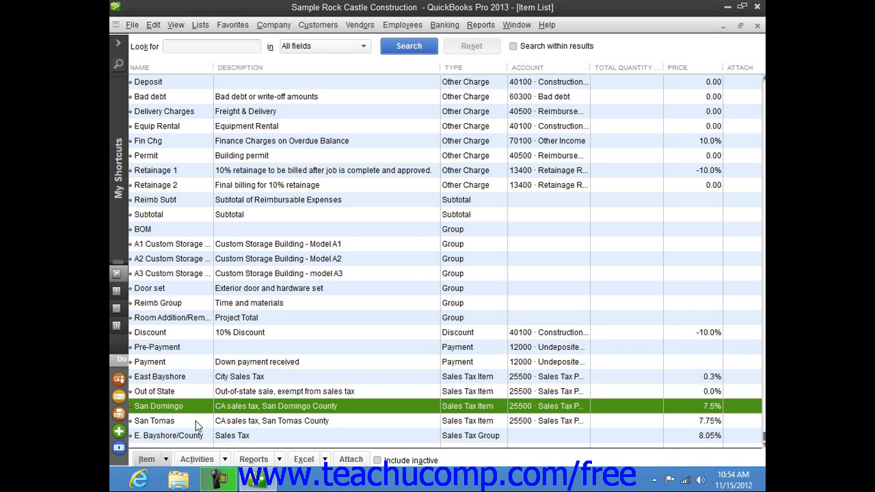
Step: Review the existing sales tax items, then begin a new item from the Item List
click(170, 435)
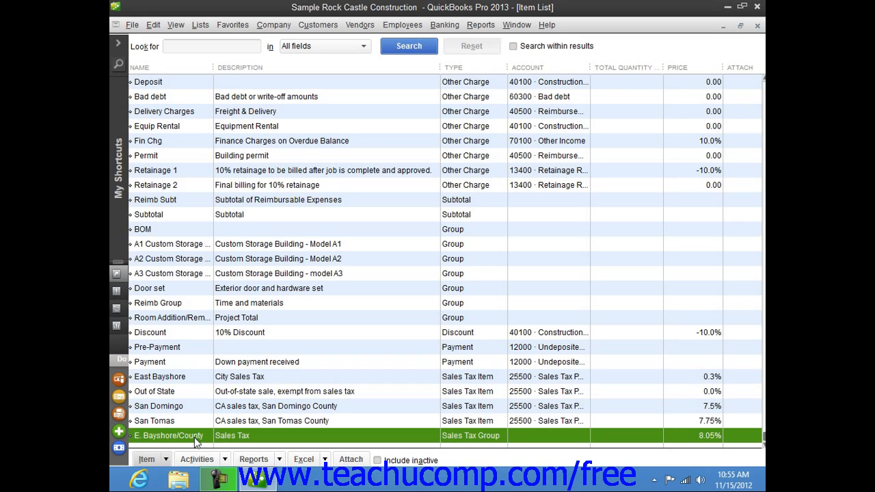
mouse_move(203, 429)
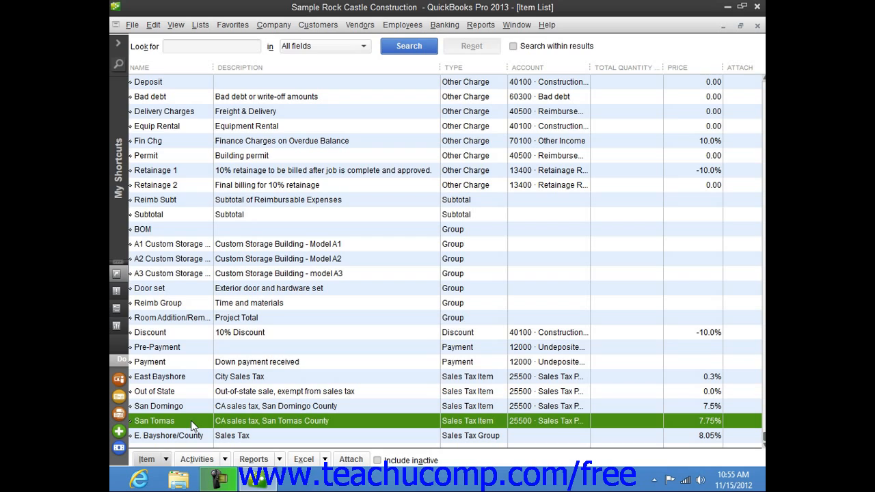
click(148, 459)
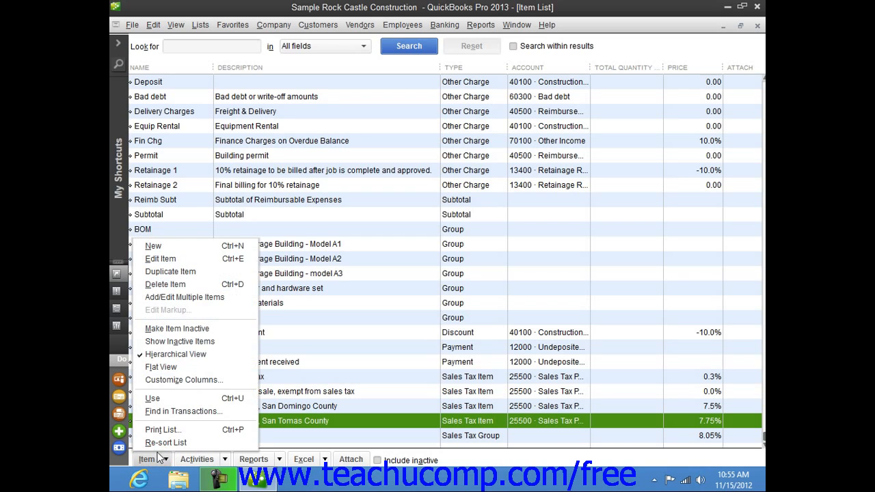
mouse_move(153, 246)
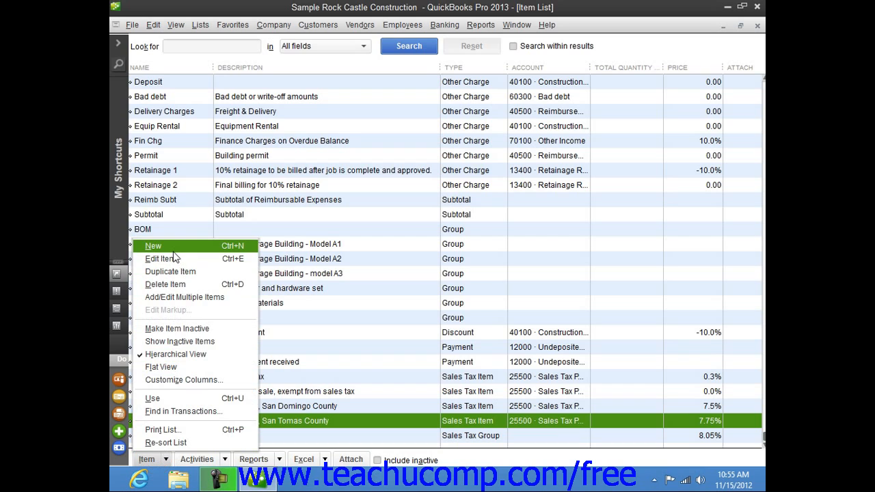
click(154, 247)
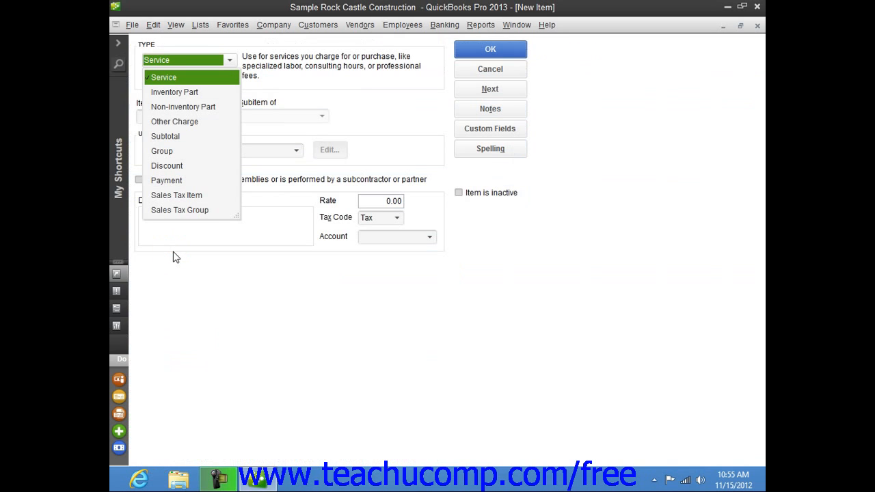
mouse_move(184, 223)
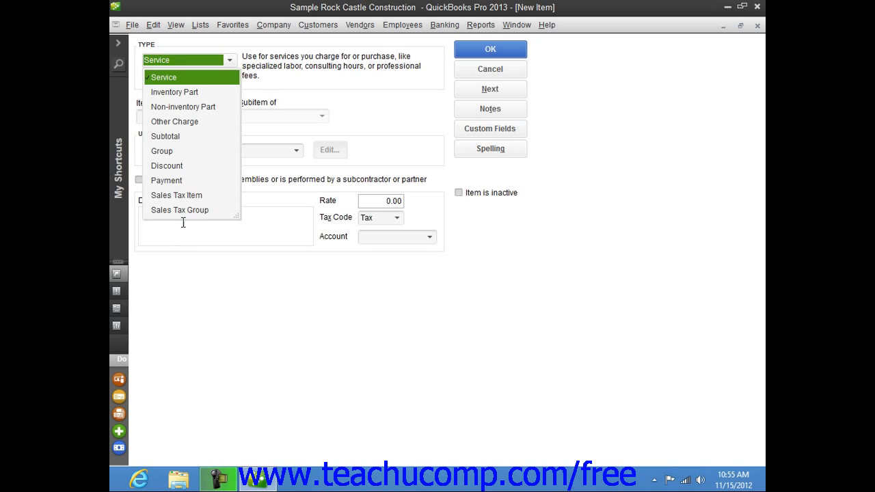
mouse_move(186, 218)
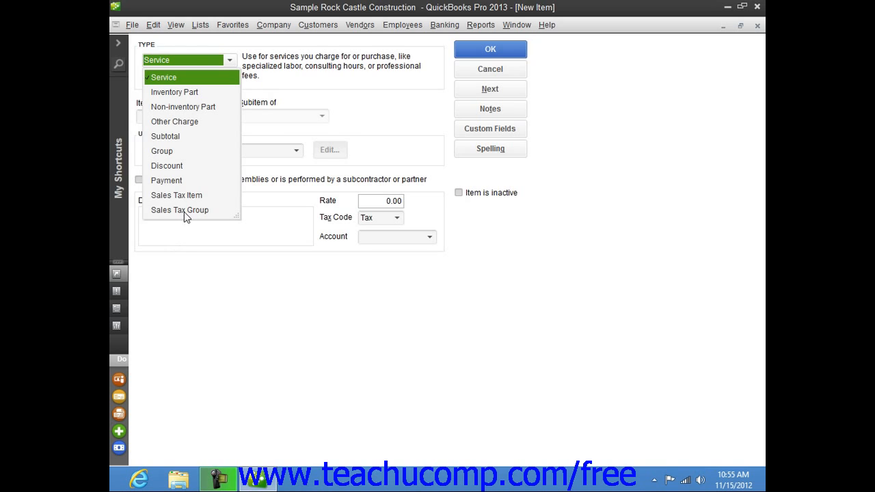
Step: Choose the Sales Tax Group type and name the group 'East Bayshore City Tax'
click(181, 211)
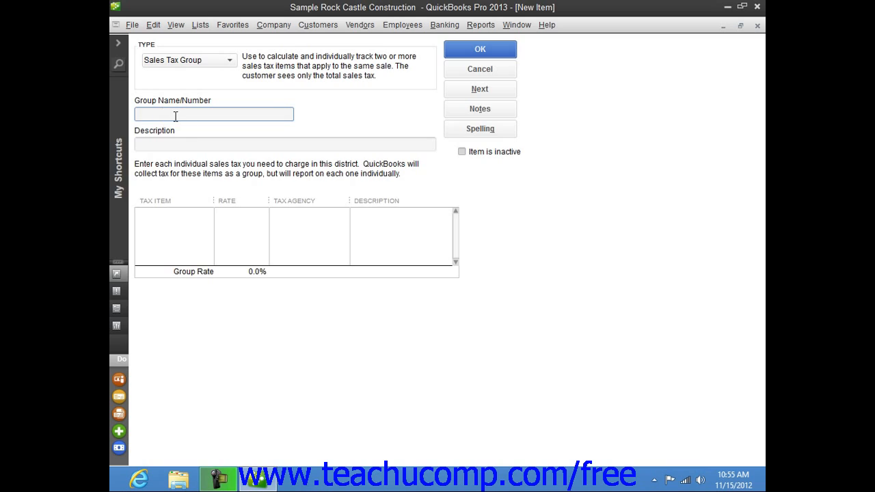
mouse_move(175, 123)
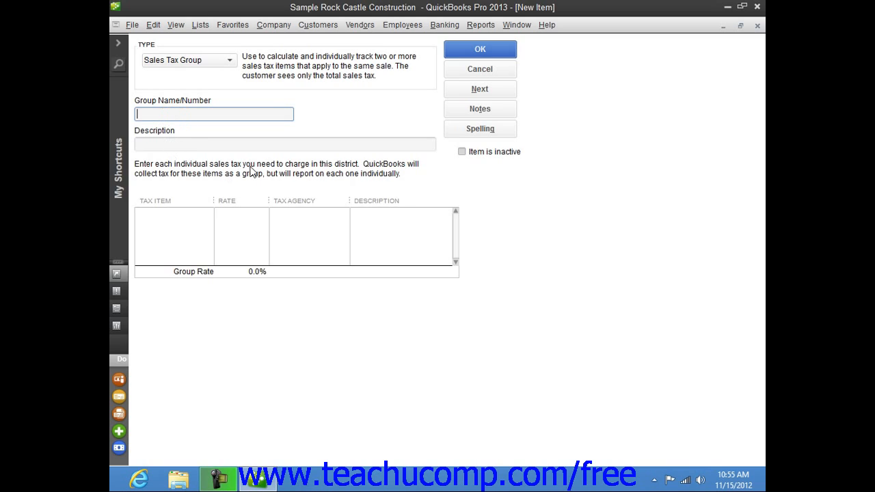
mouse_move(123, 109)
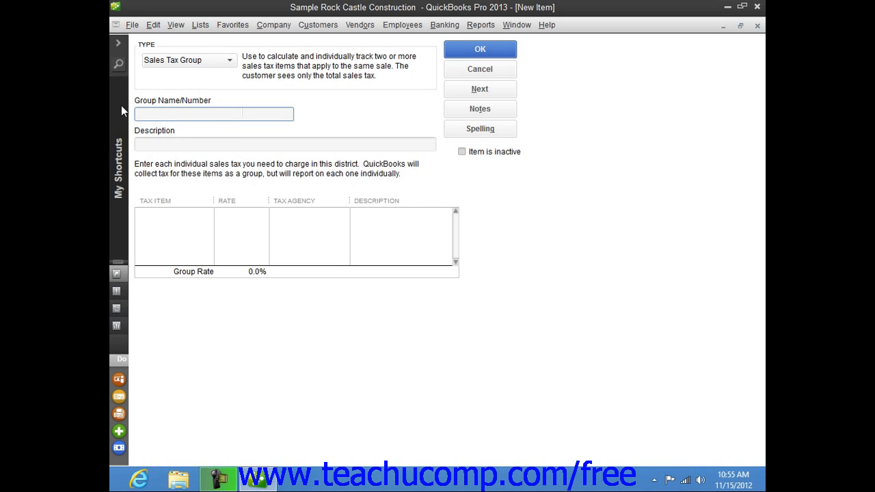
text(East)
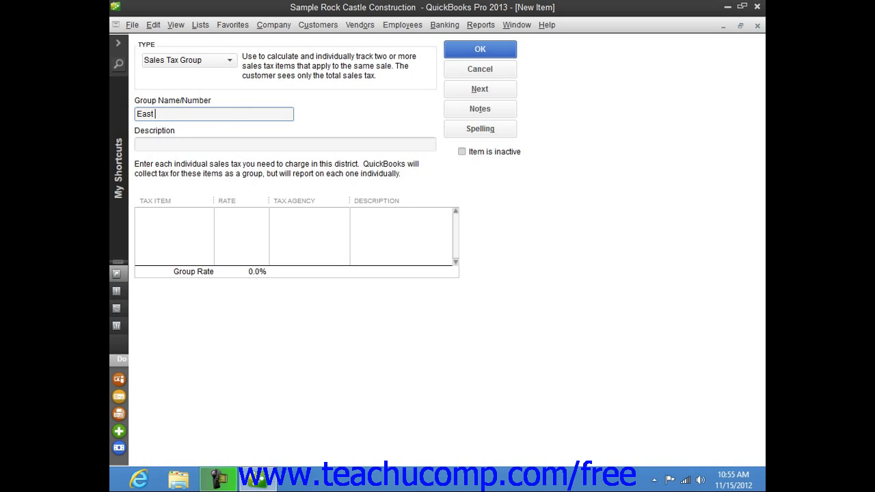
text(Baysho)
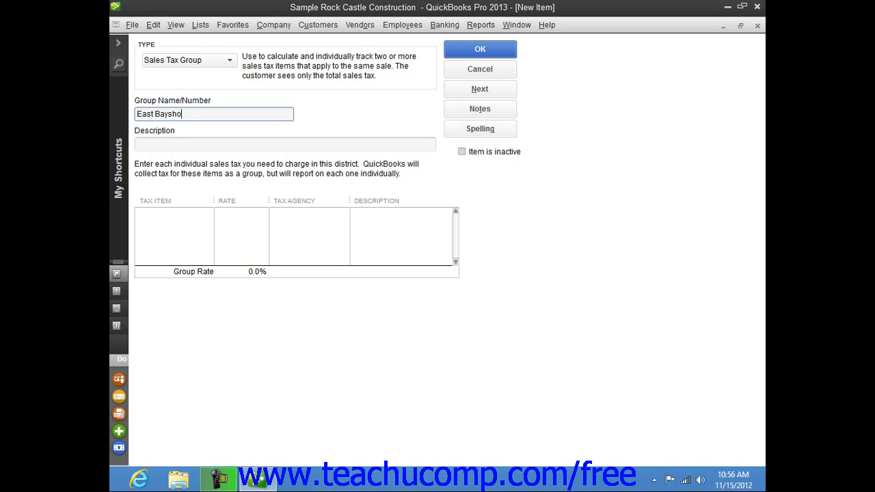
text(re City)
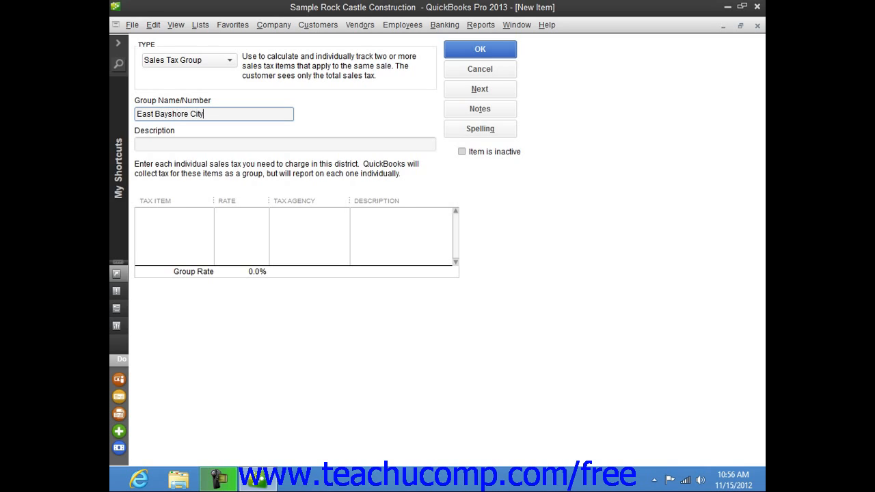
text(Tax)
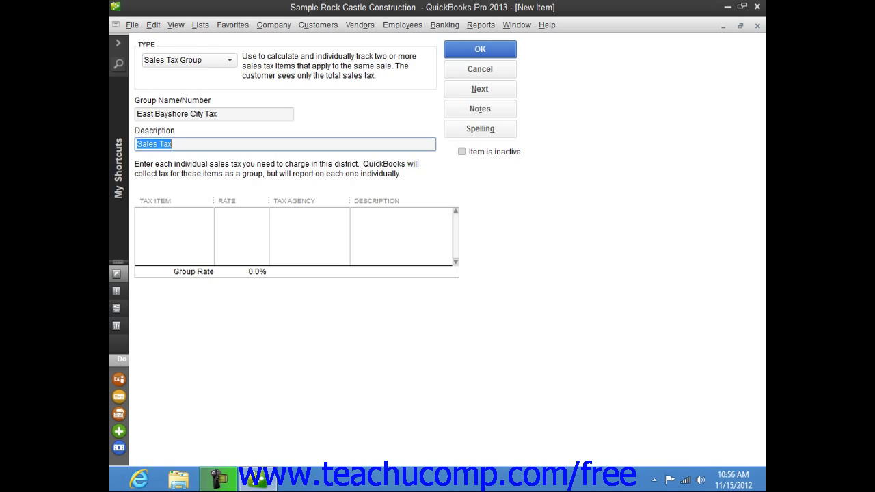
click(181, 145)
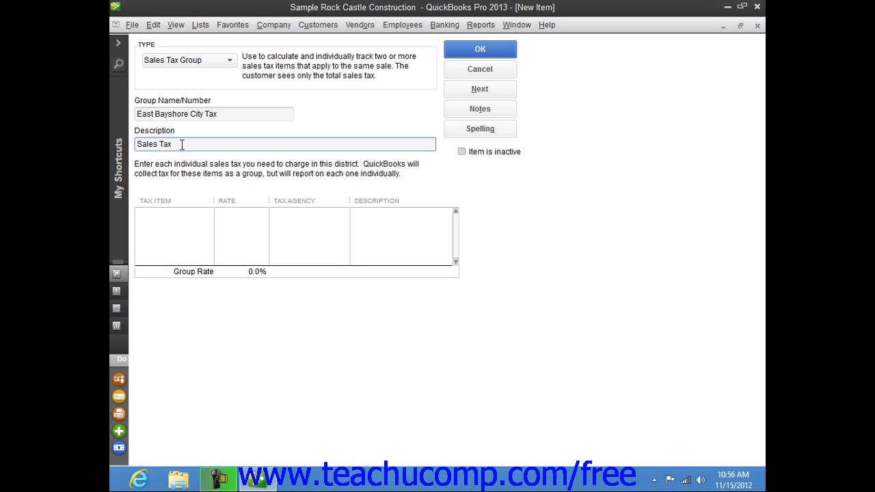
Step: Add the San Tomas and East Bayshore tax items for an 8.05% group rate and save
click(171, 213)
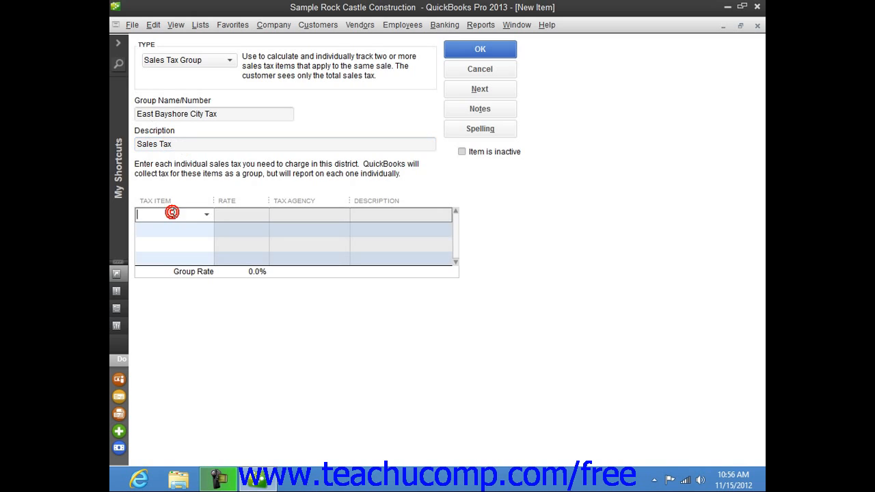
mouse_move(175, 212)
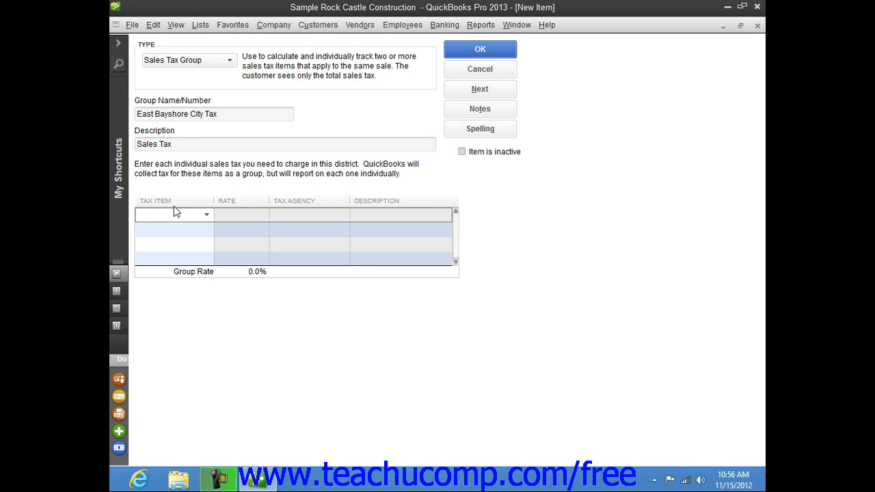
mouse_move(177, 208)
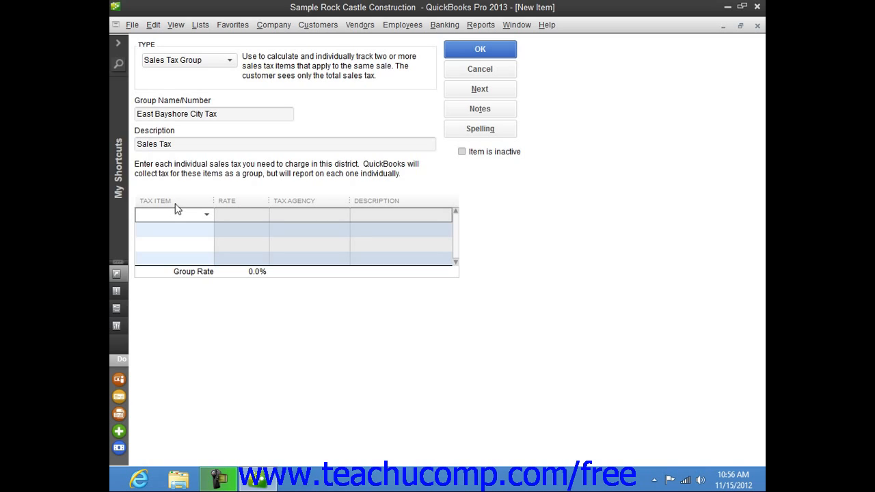
click(171, 213)
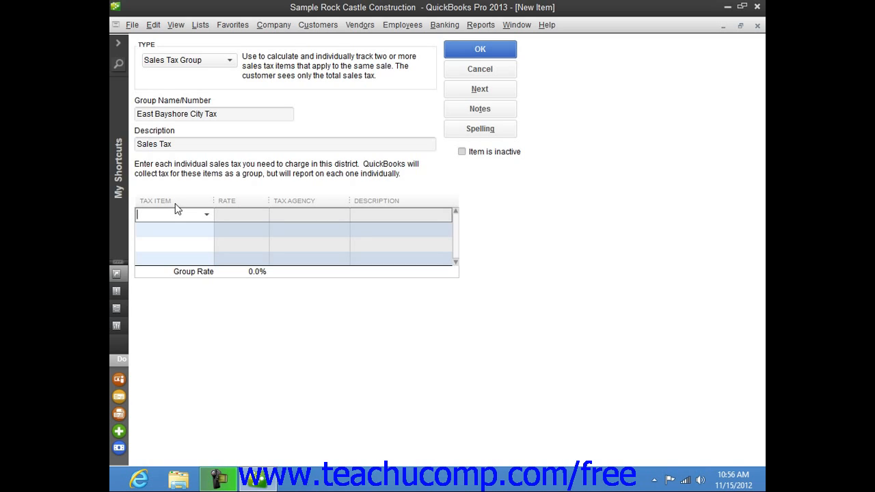
mouse_move(227, 214)
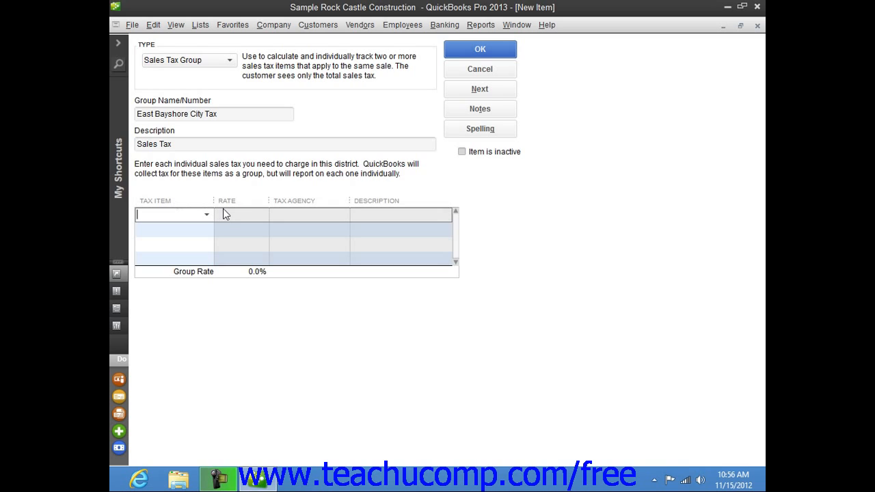
click(206, 214)
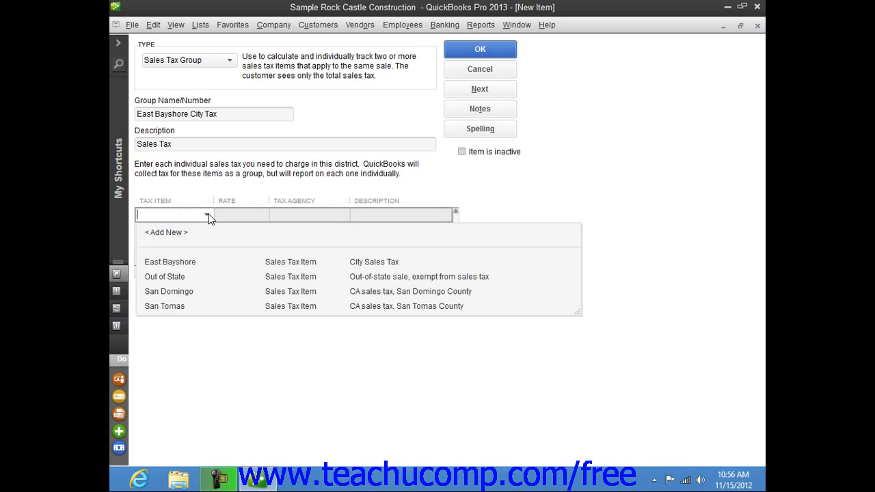
mouse_move(201, 279)
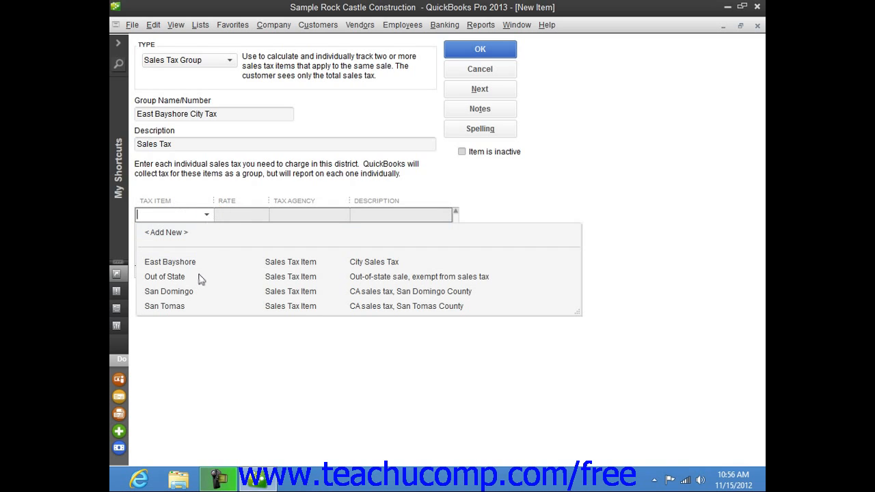
mouse_move(192, 309)
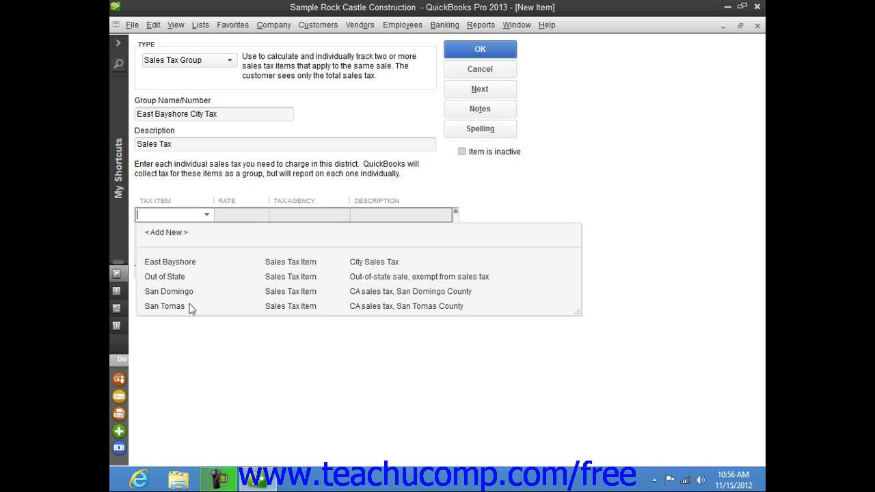
click(164, 307)
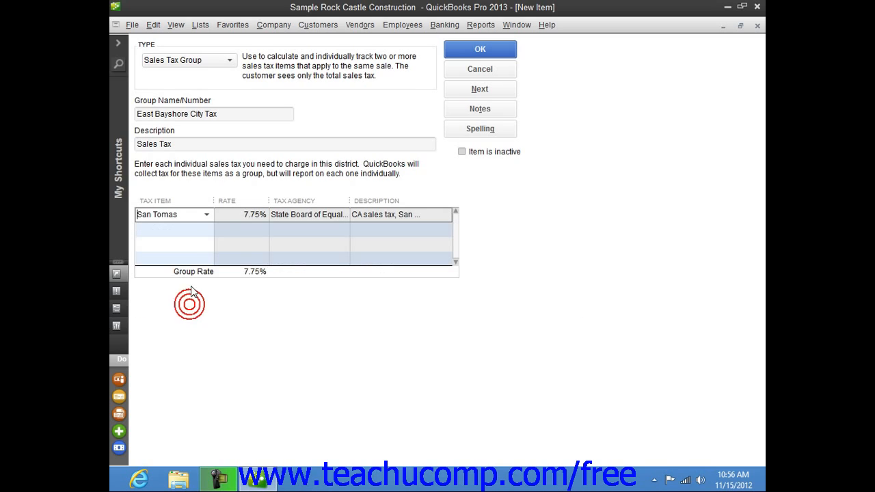
mouse_move(191, 226)
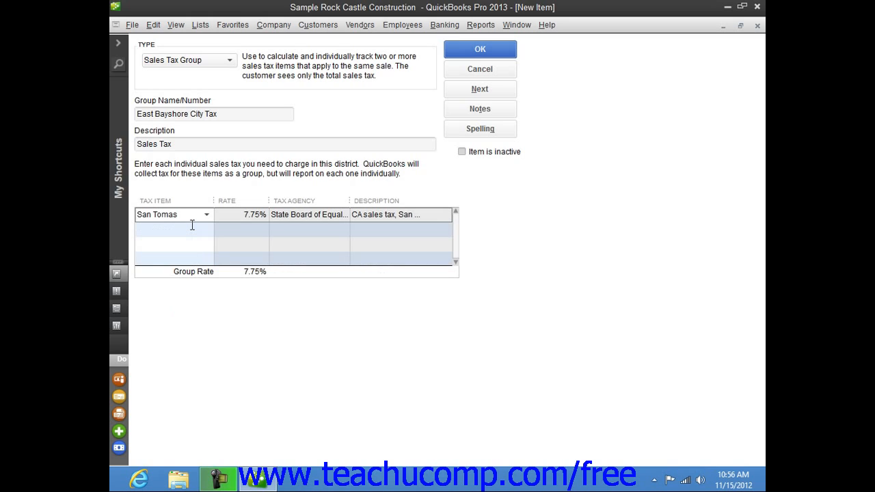
click(172, 229)
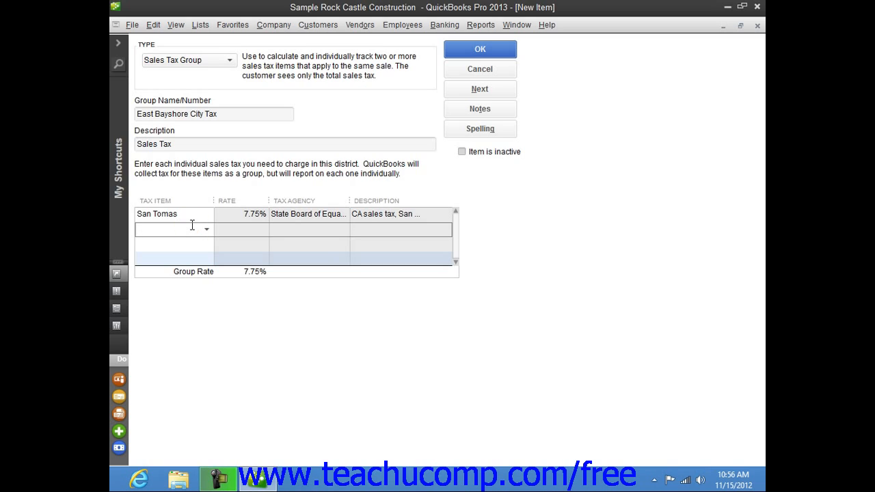
mouse_move(208, 235)
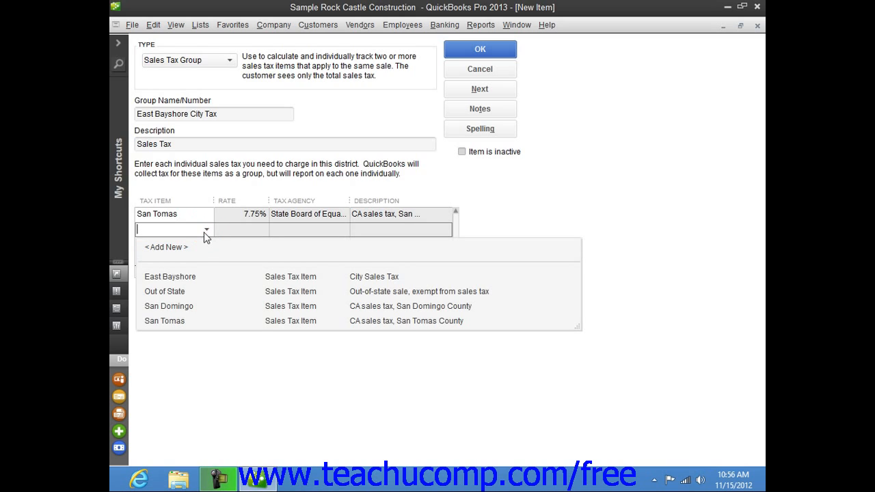
click(169, 276)
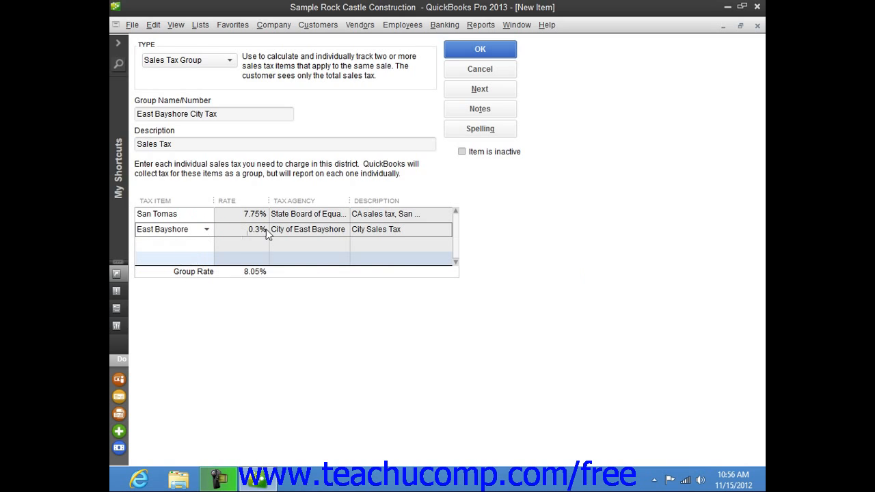
mouse_move(227, 239)
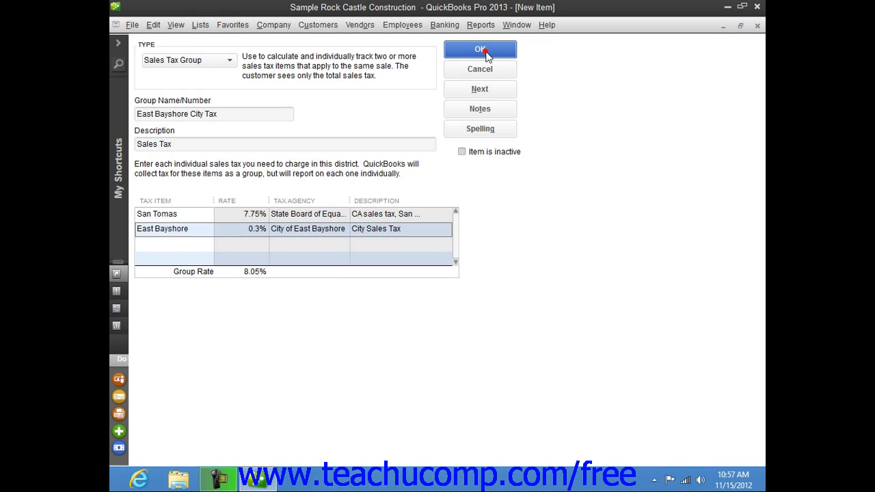
click(478, 49)
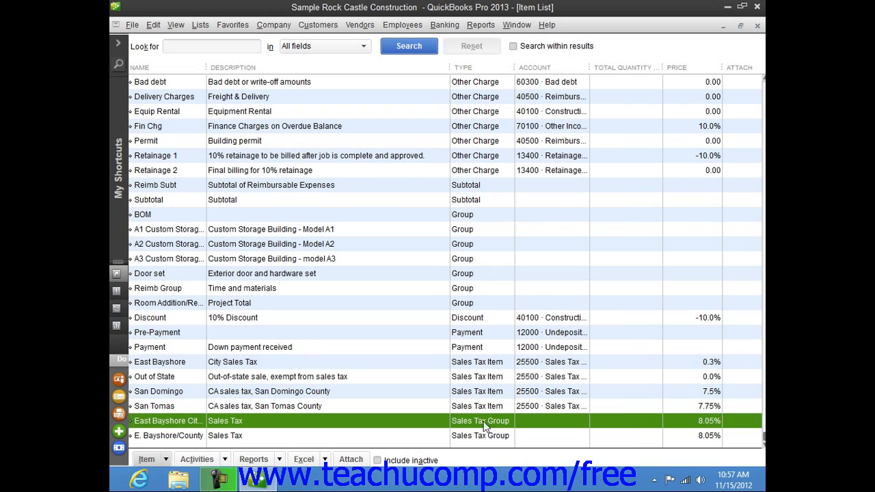
mouse_move(349, 279)
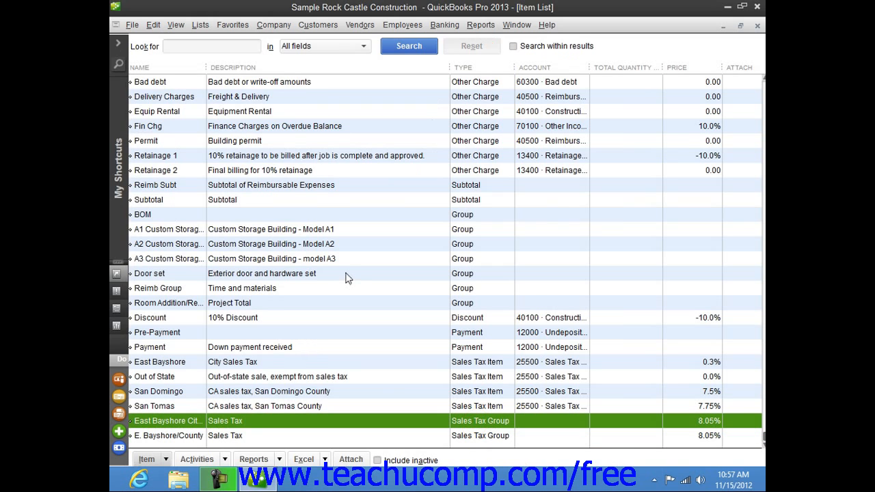